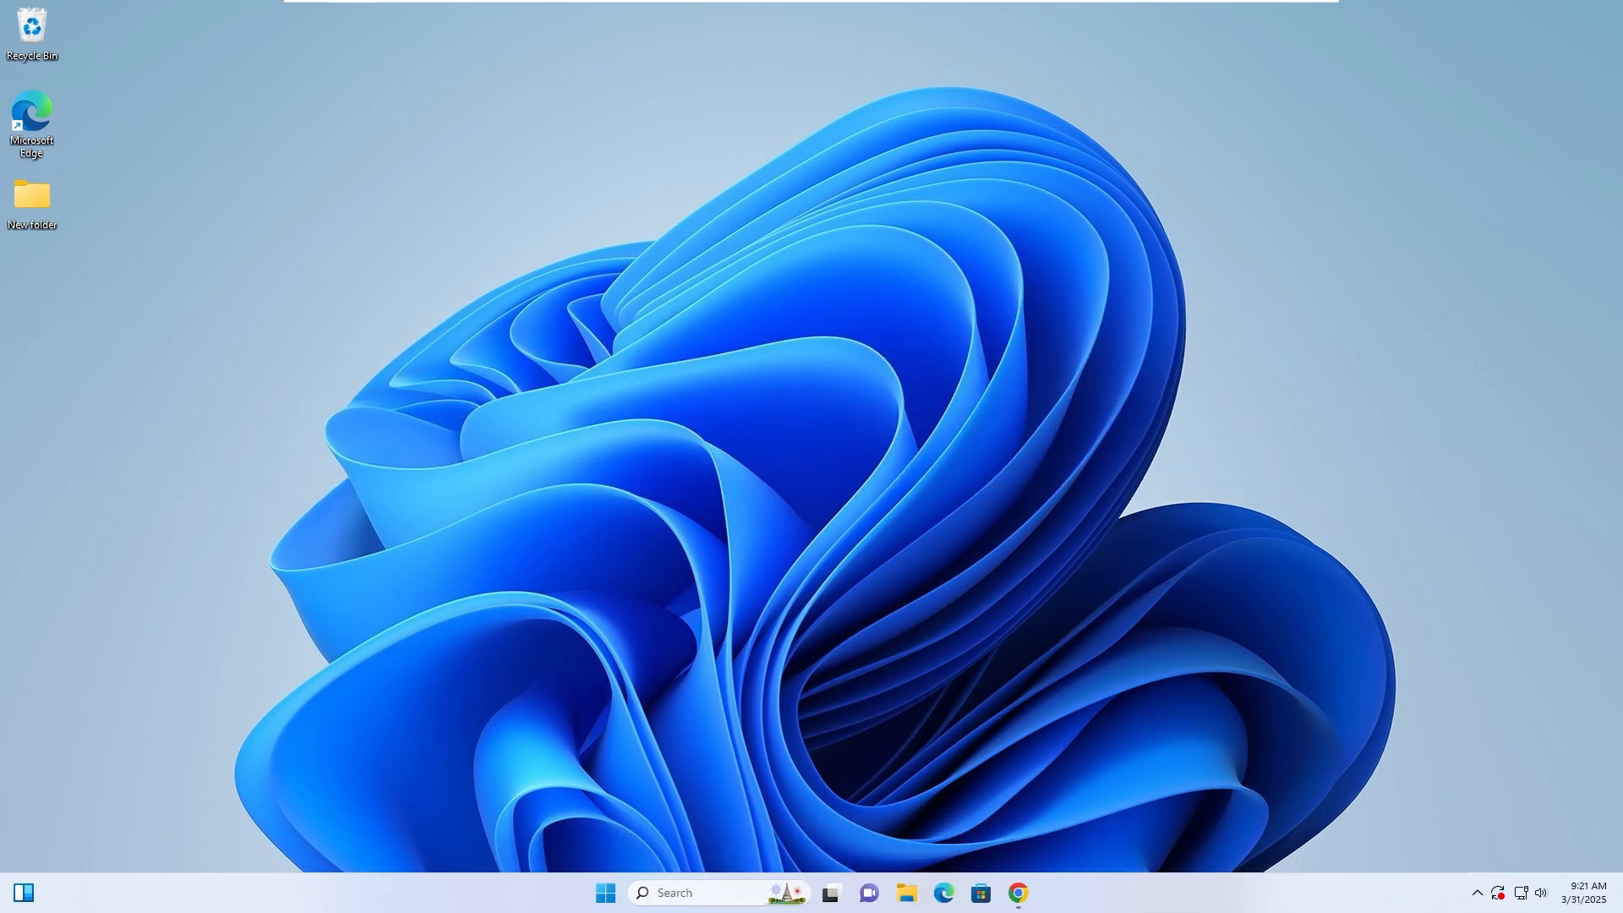
Launch Chrome from the taskbar and show its three-dot main menu
left_click(1015, 892)
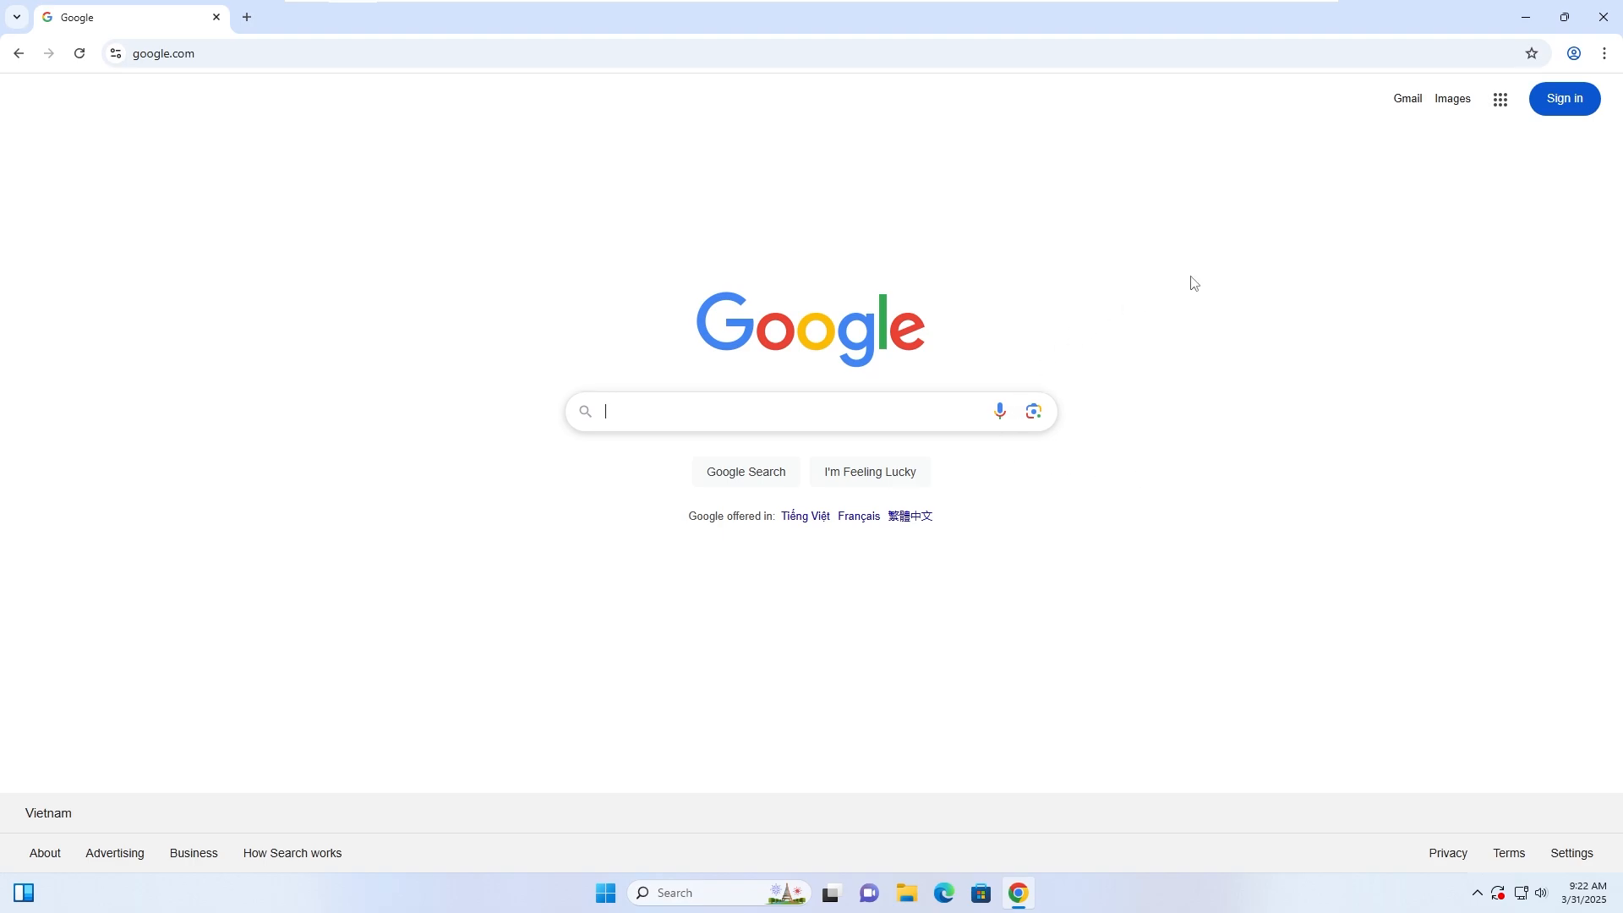
left_click(1597, 54)
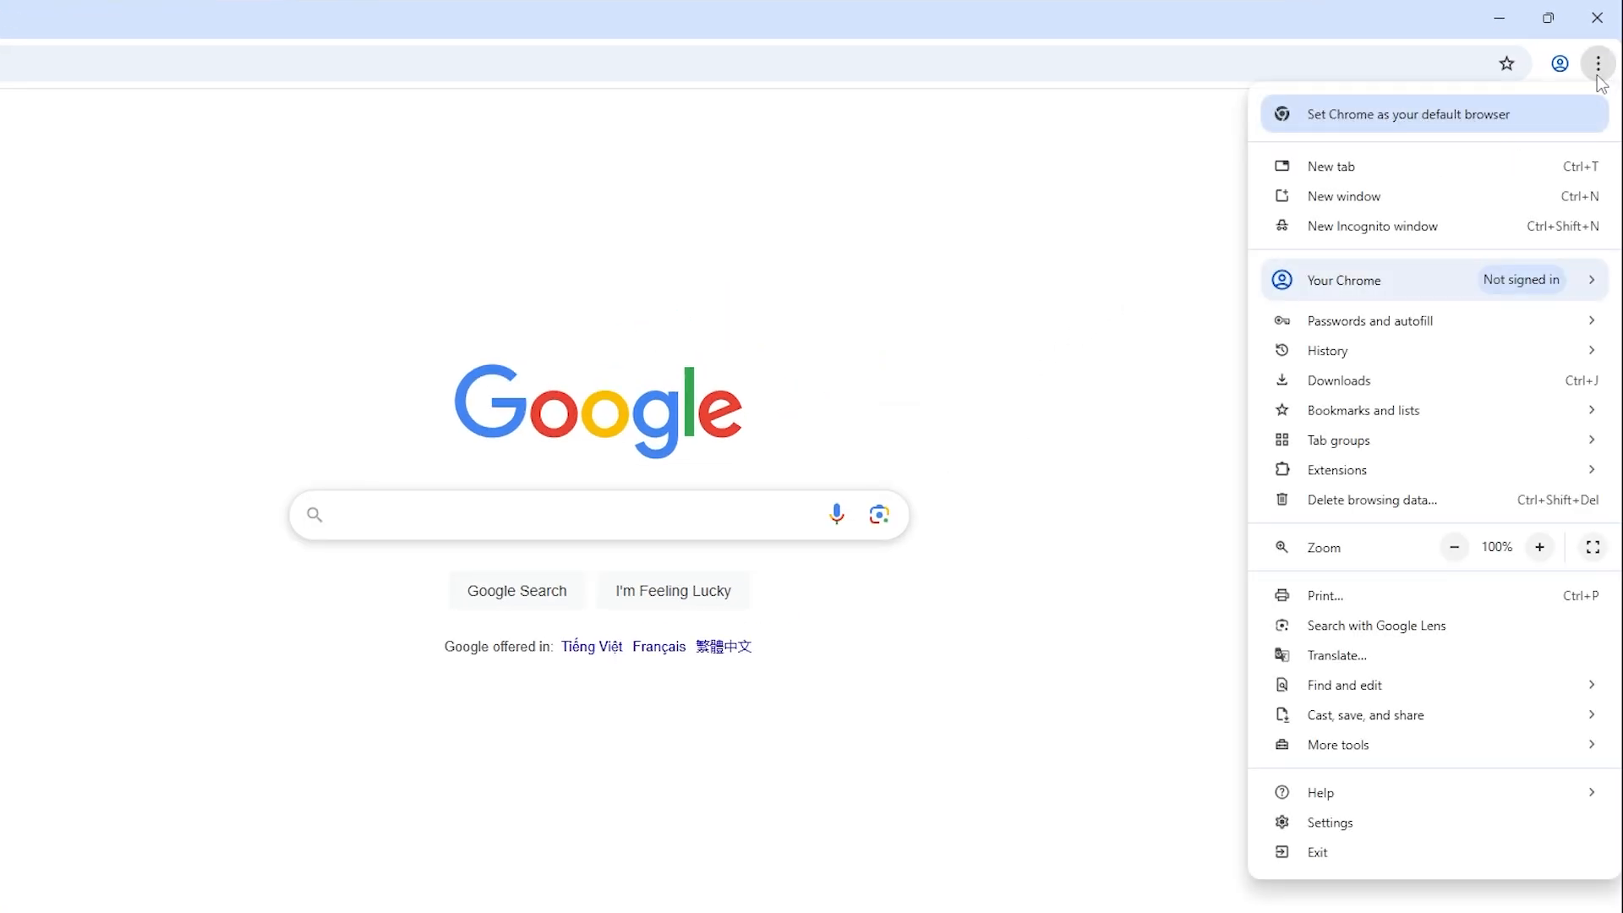
Choose Settings from the main menu to open it in a new tab
left_click(1329, 822)
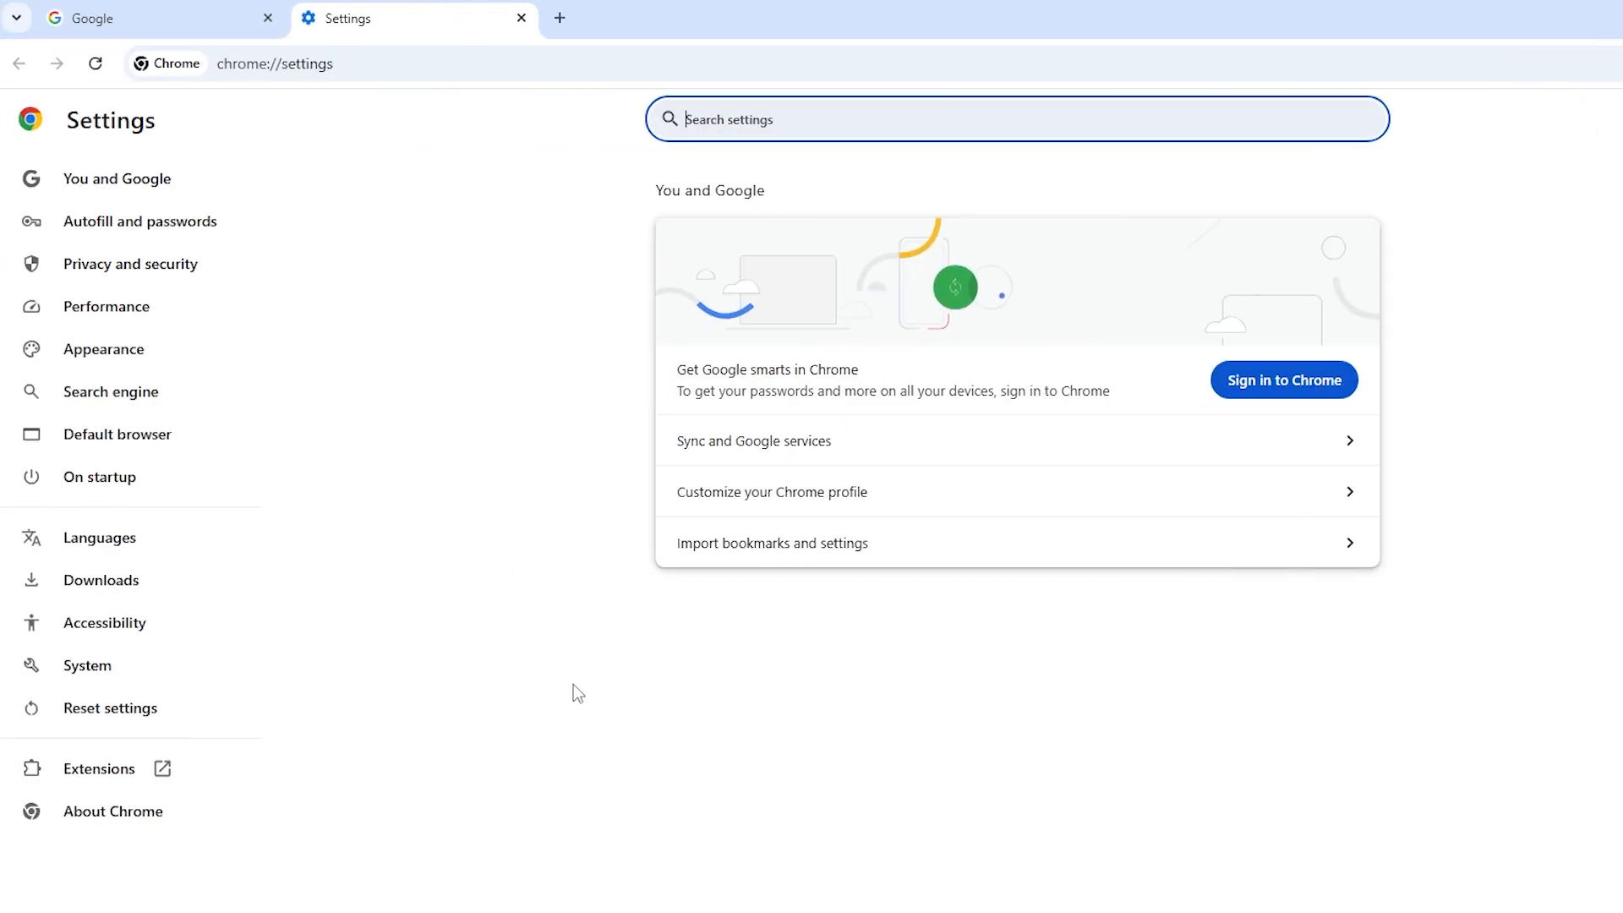
mouse_move(122, 664)
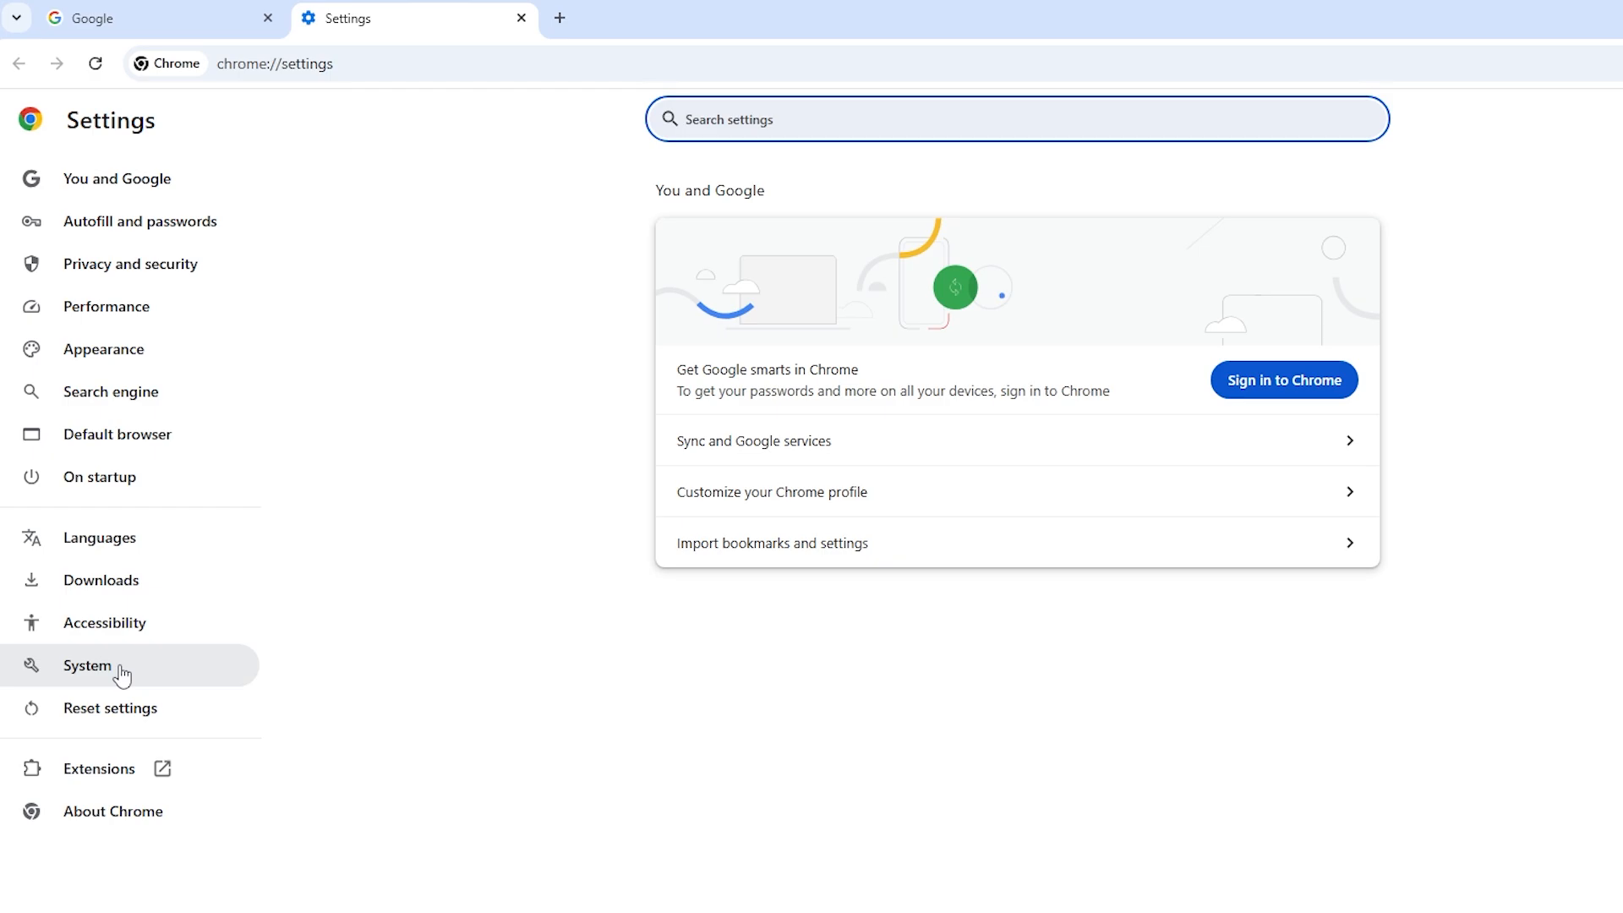
Turn off 'Use graphics acceleration when available' in System settings
left_click(87, 664)
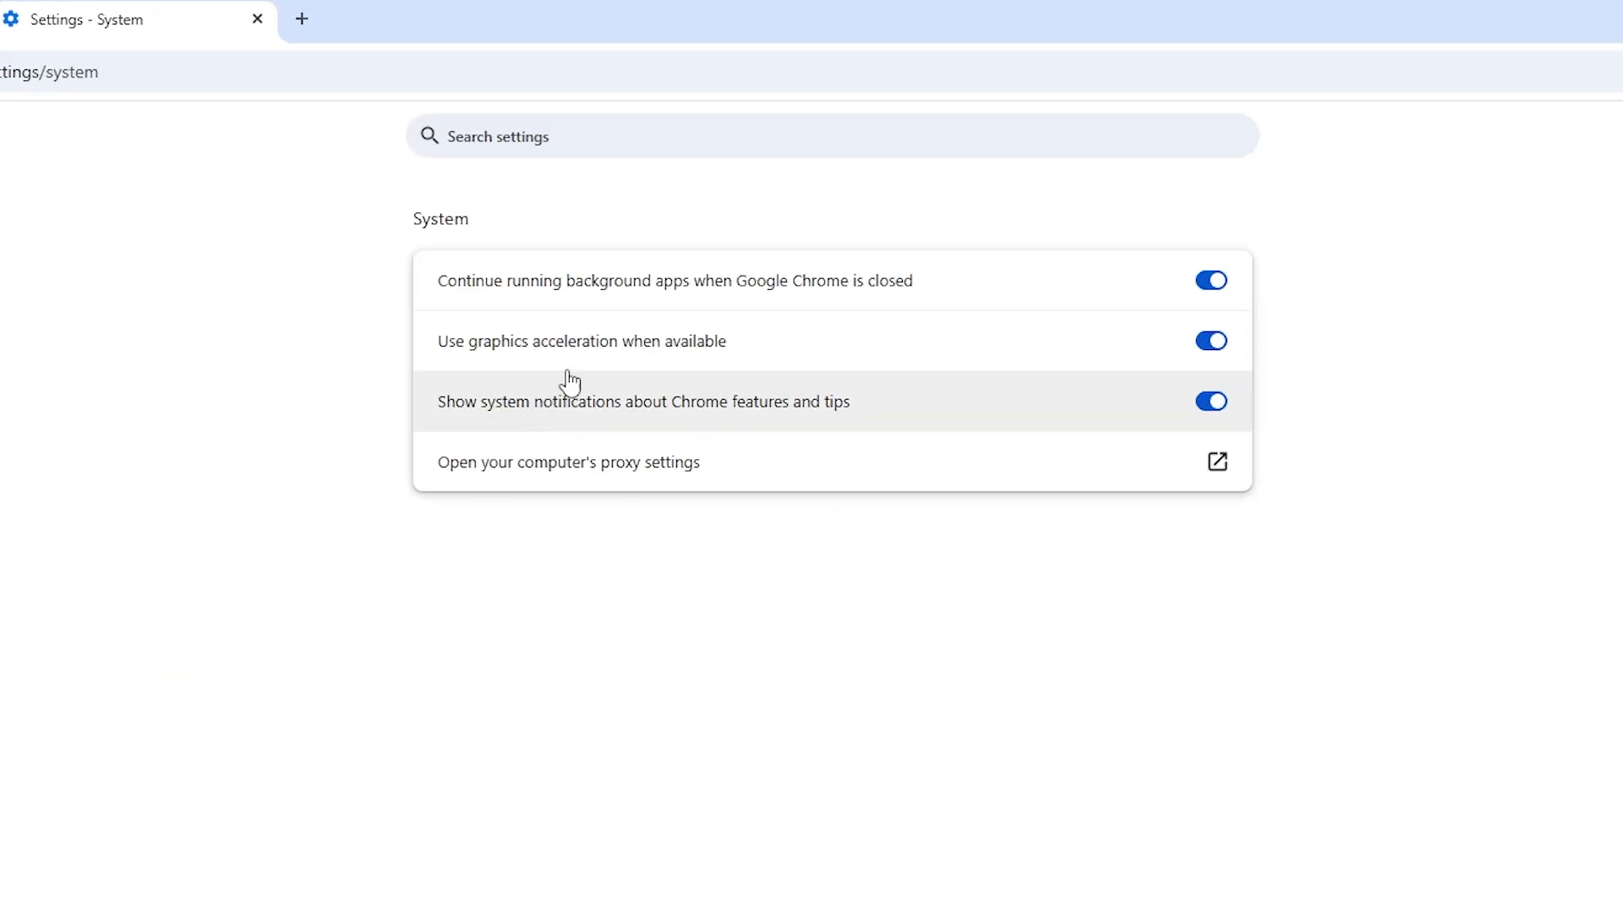
mouse_move(1048, 349)
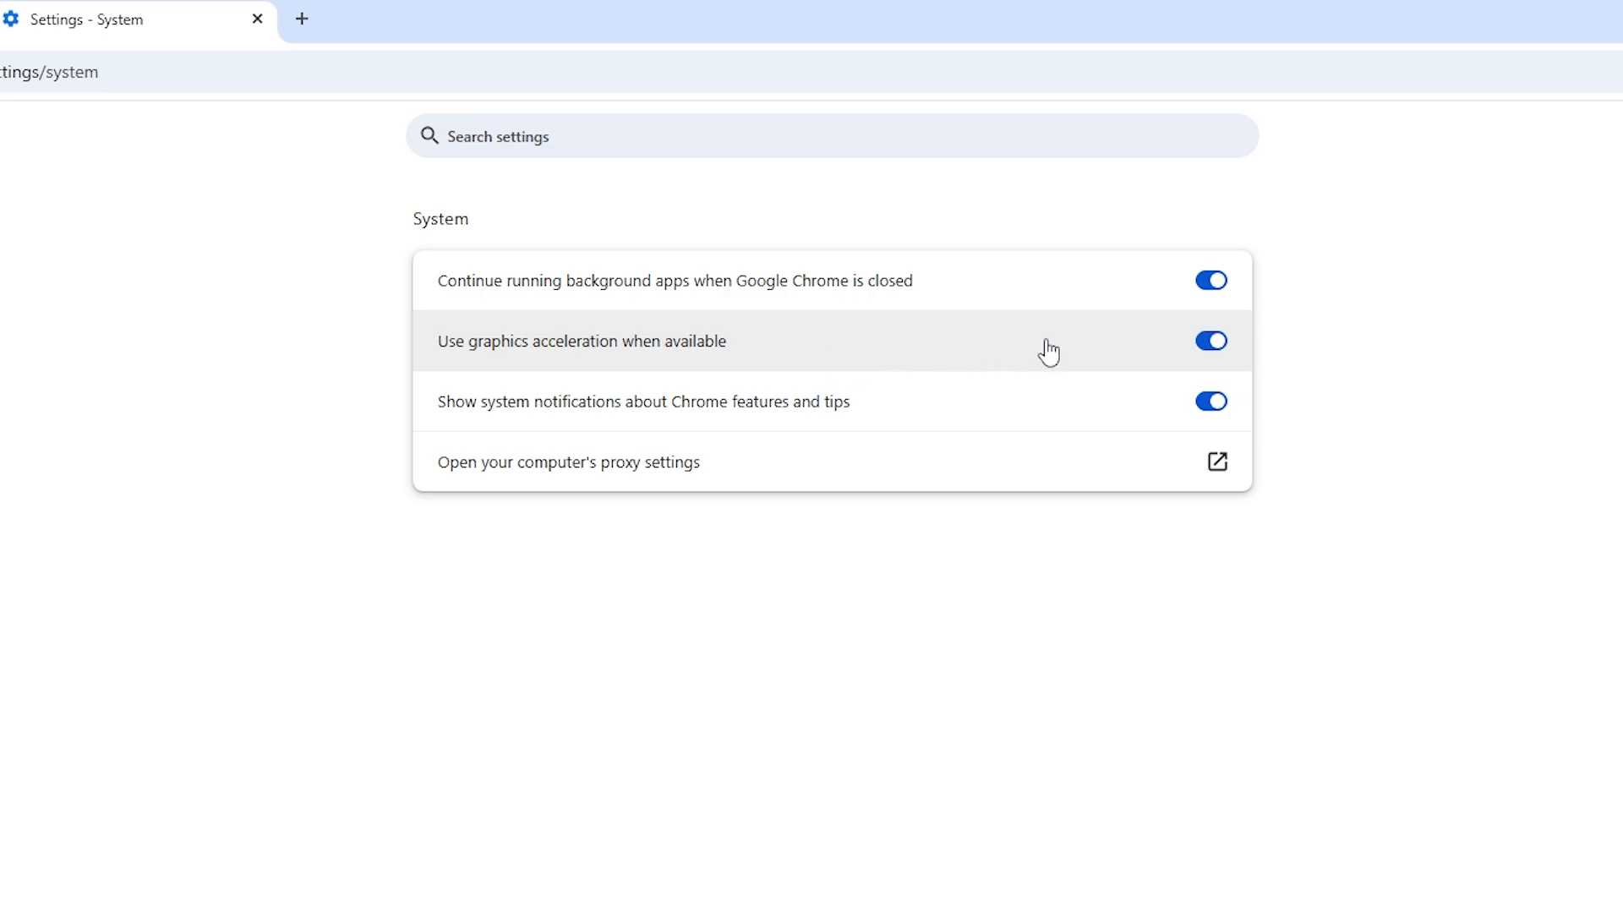
mouse_move(1107, 357)
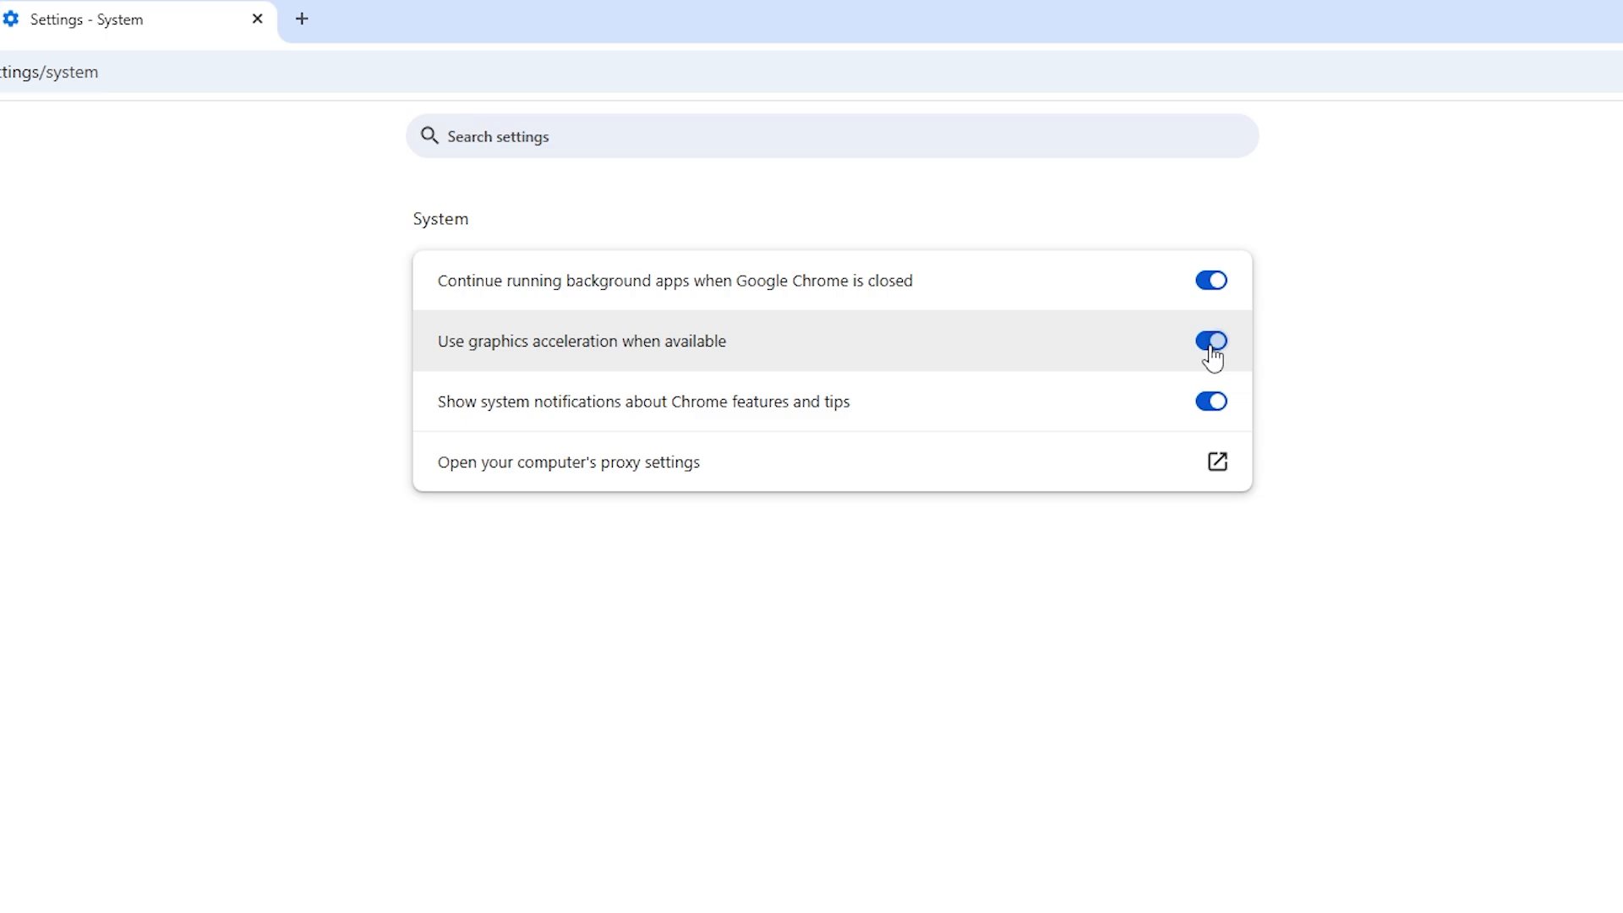
left_click(1211, 341)
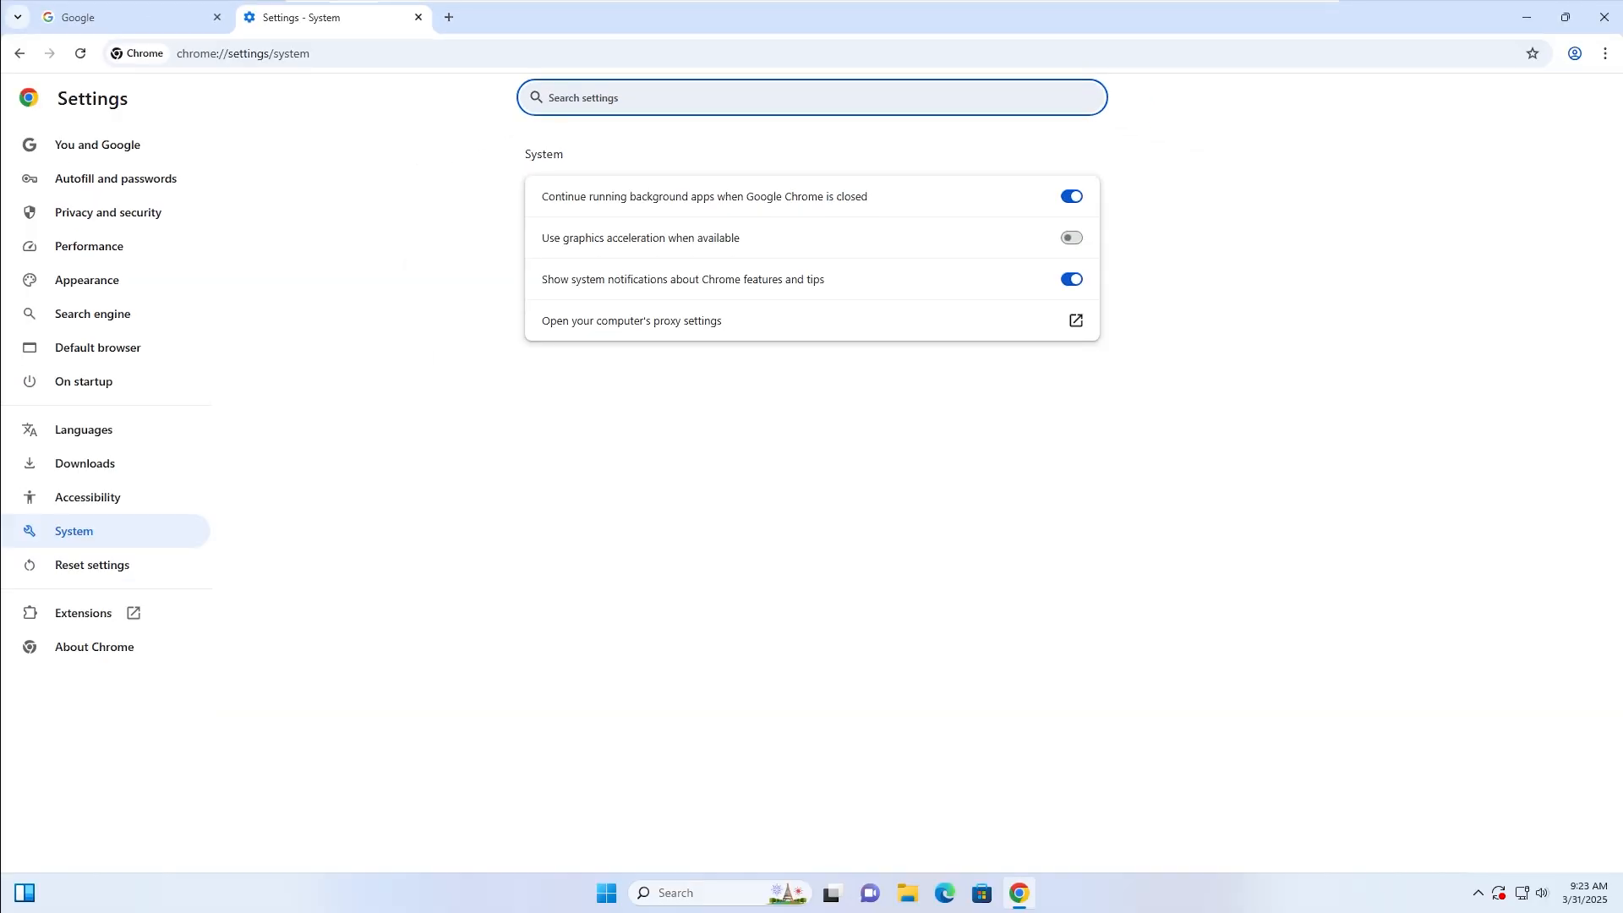
mouse_move(1249, 248)
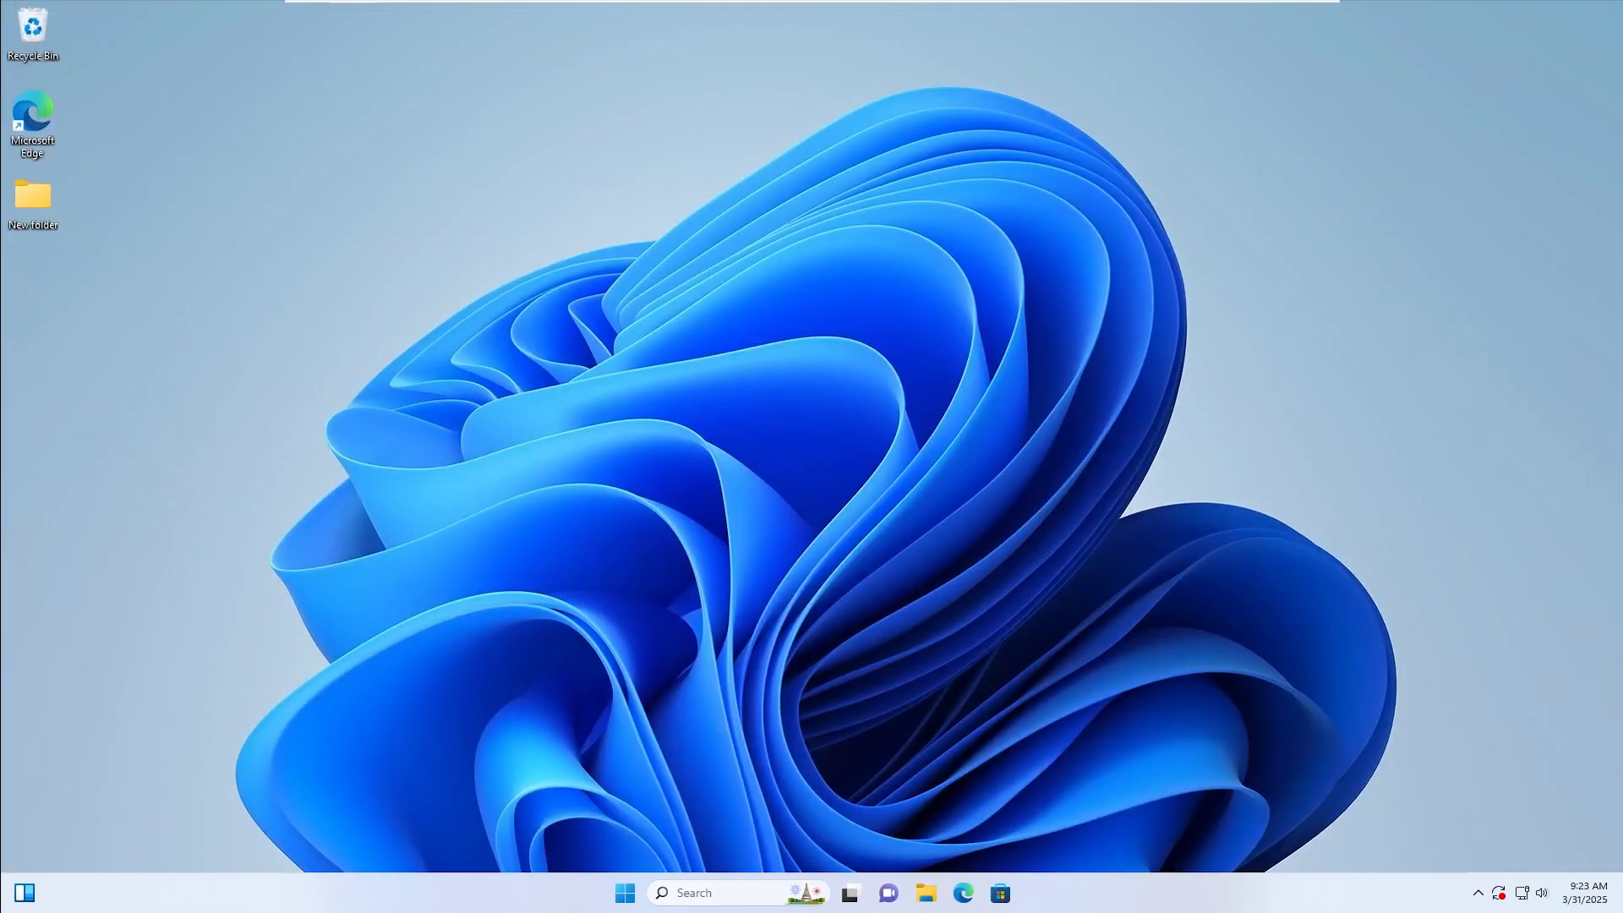
Run %localappdata%\Google\Chrome\User Data from the Windows Run dialog
type("run")
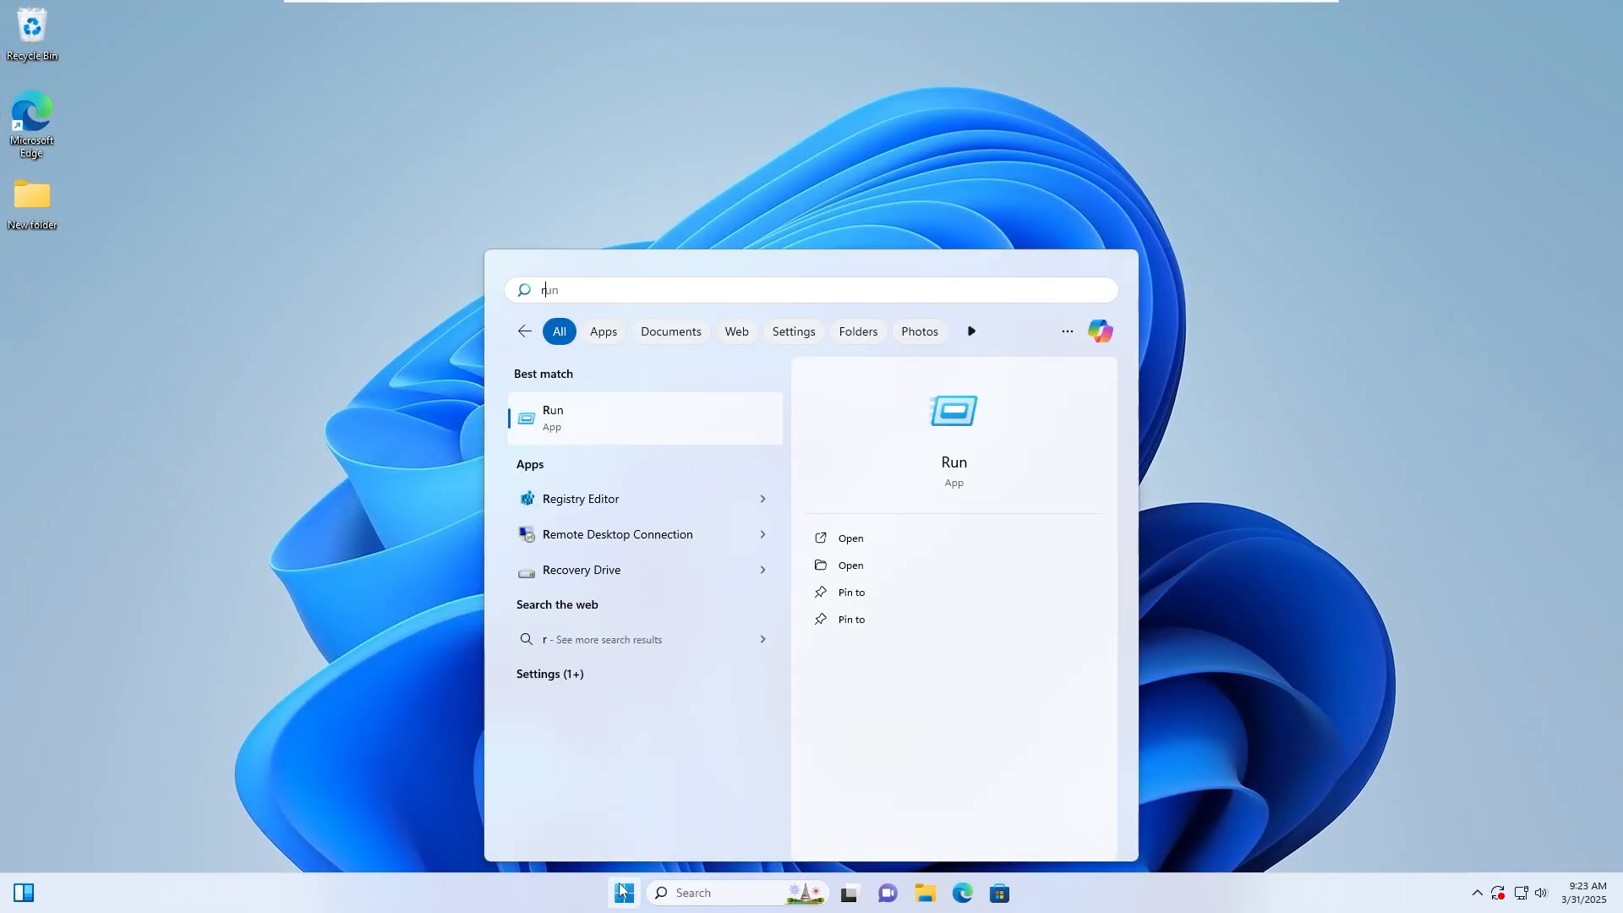
type("un")
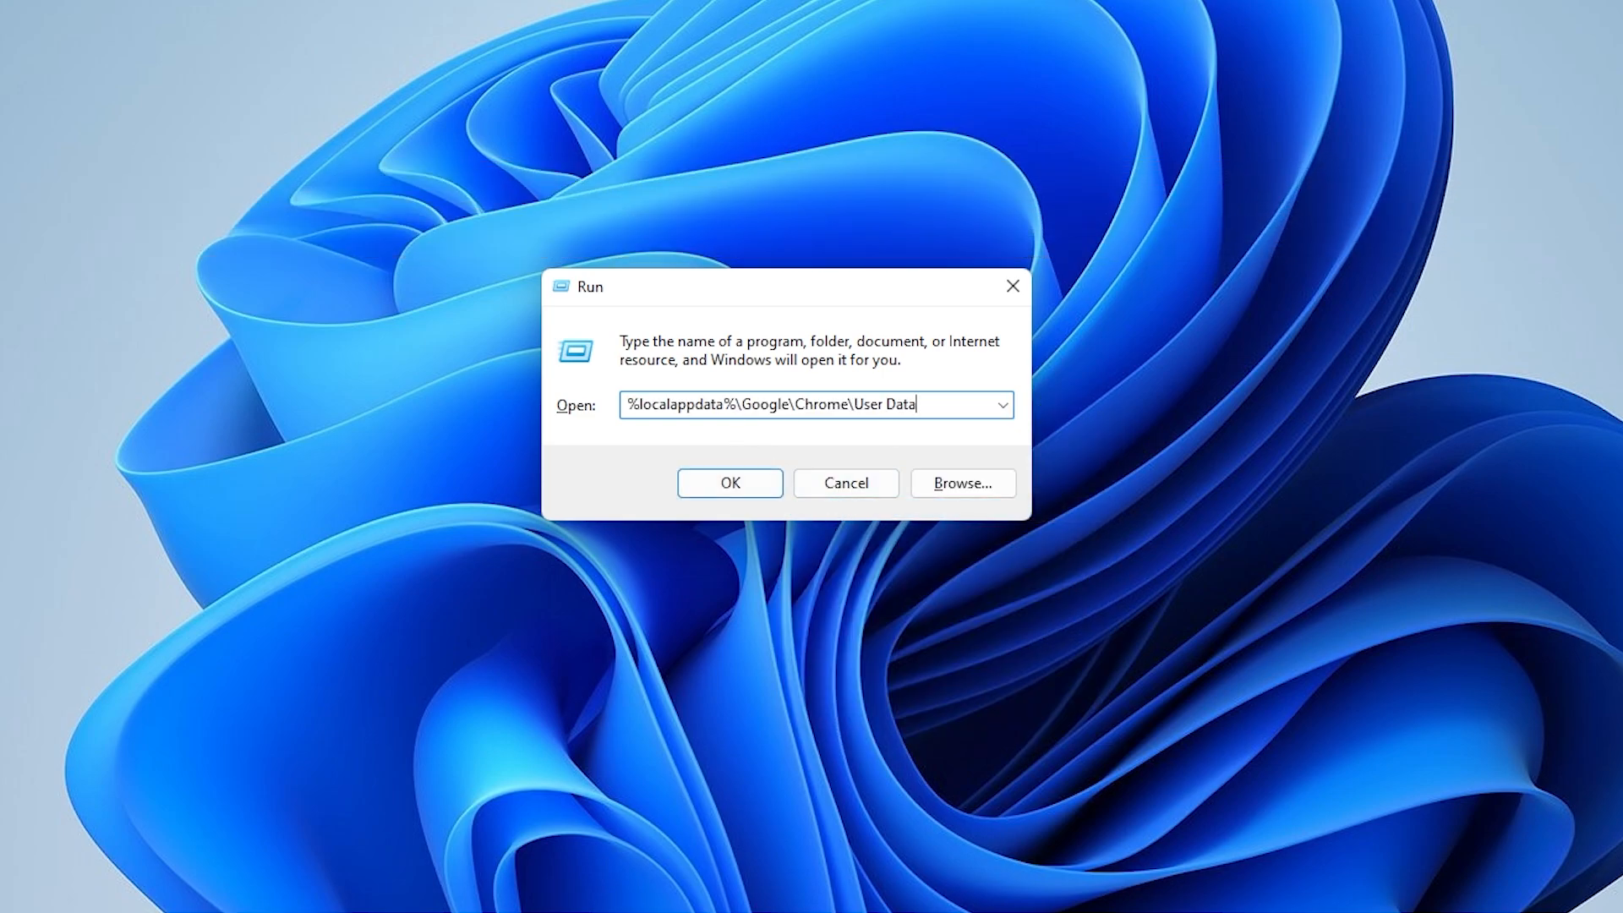
left_click(728, 483)
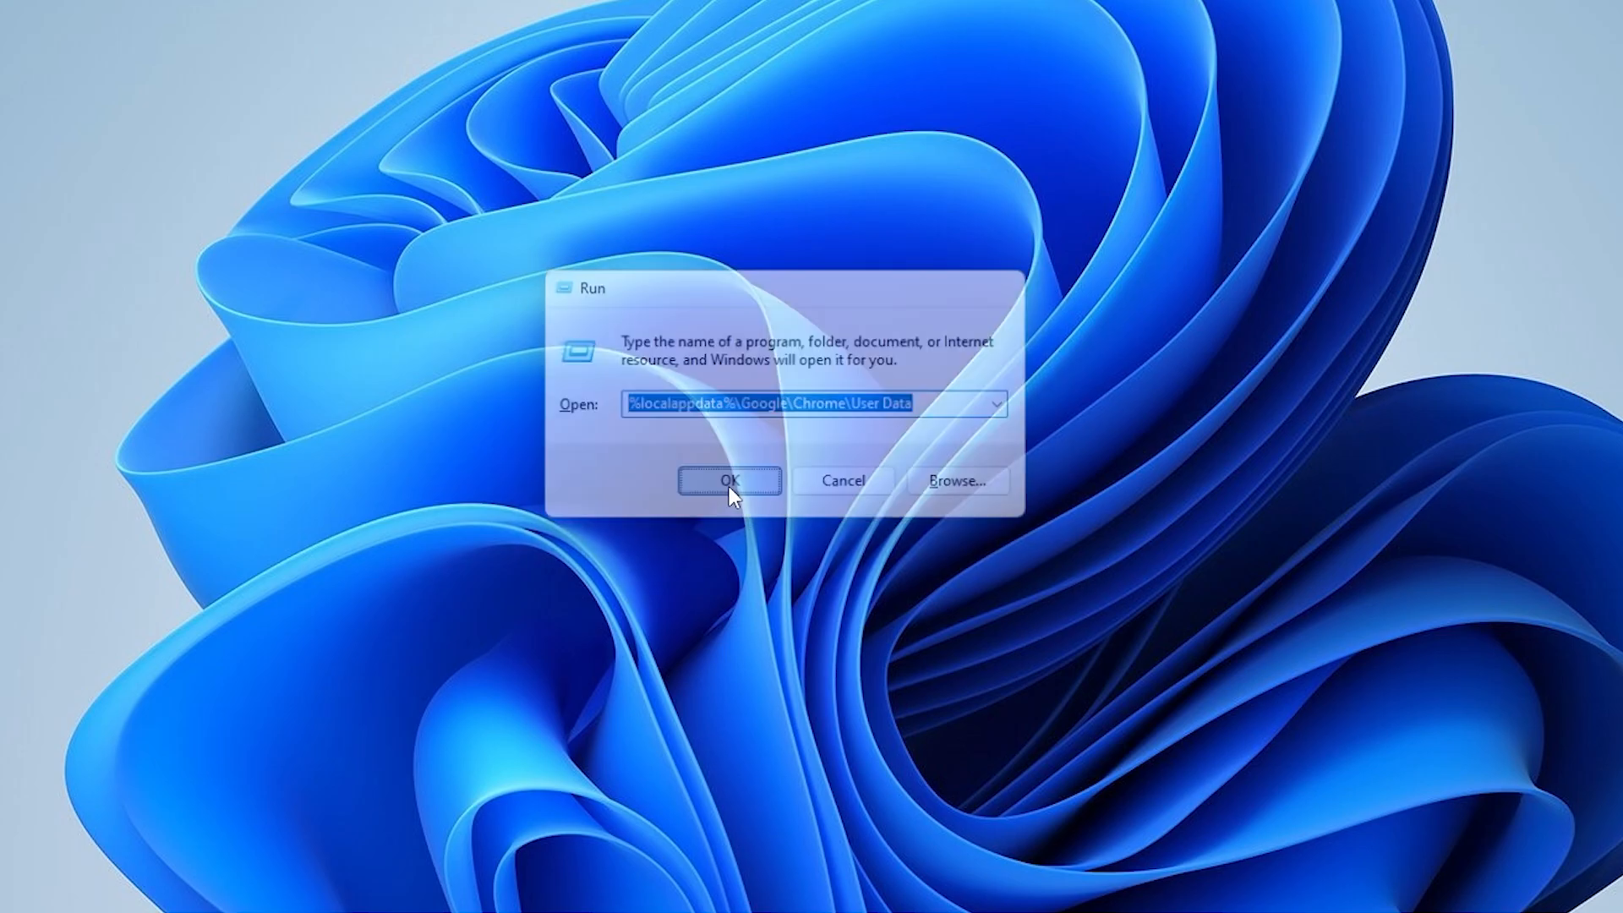
Permanently delete the User Data folder from the Chrome folder and close Explorer
left_click(728, 480)
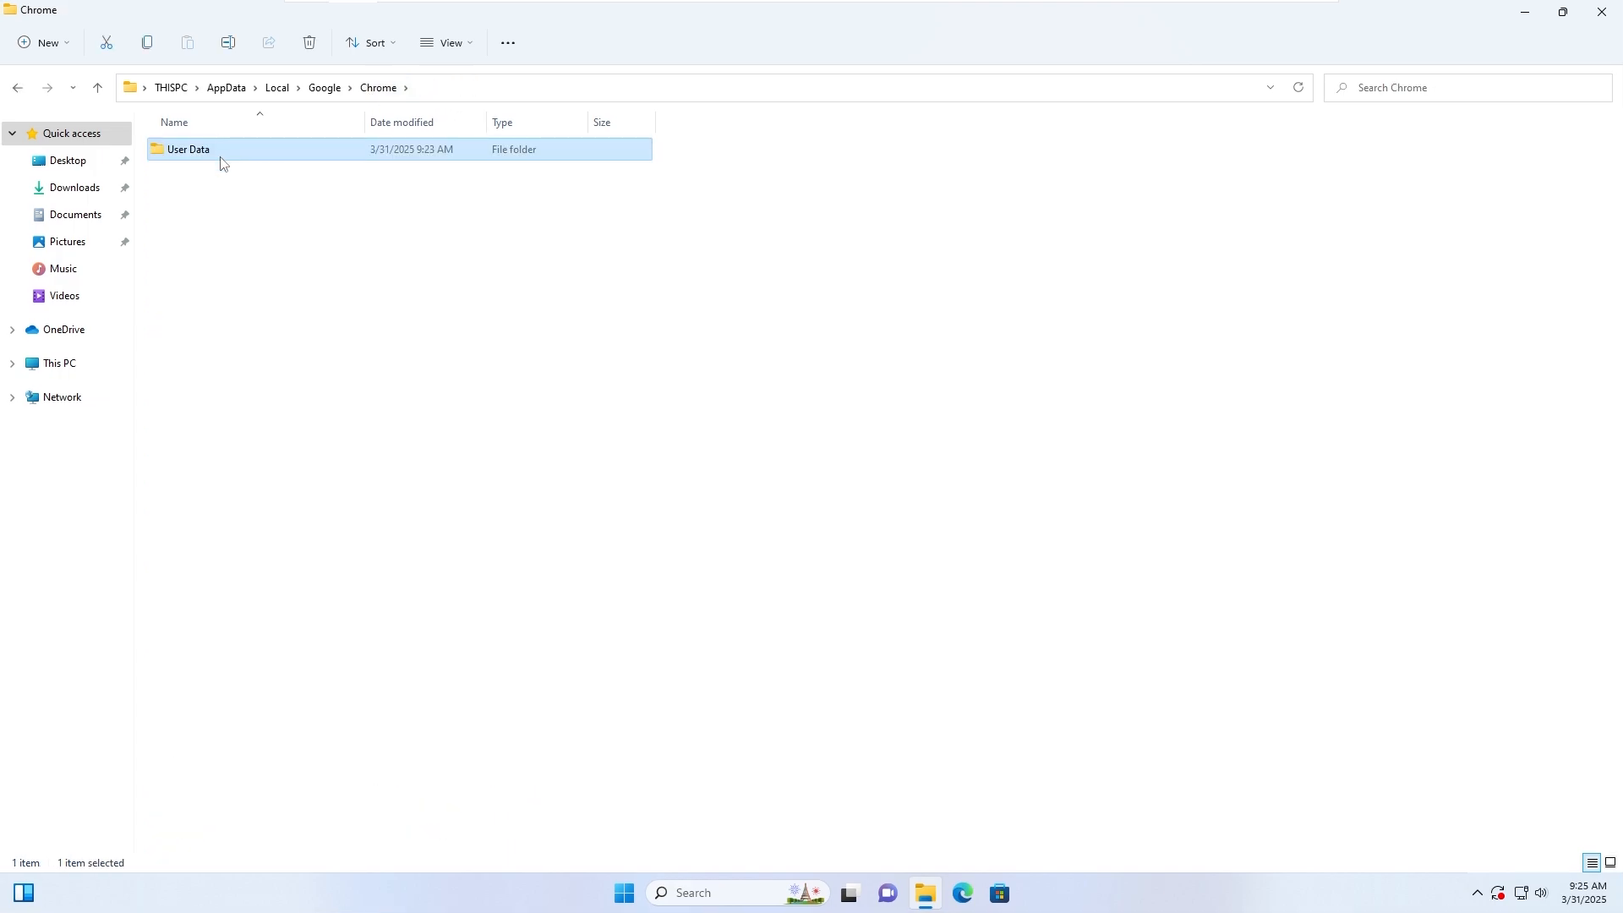
mouse_move(274, 161)
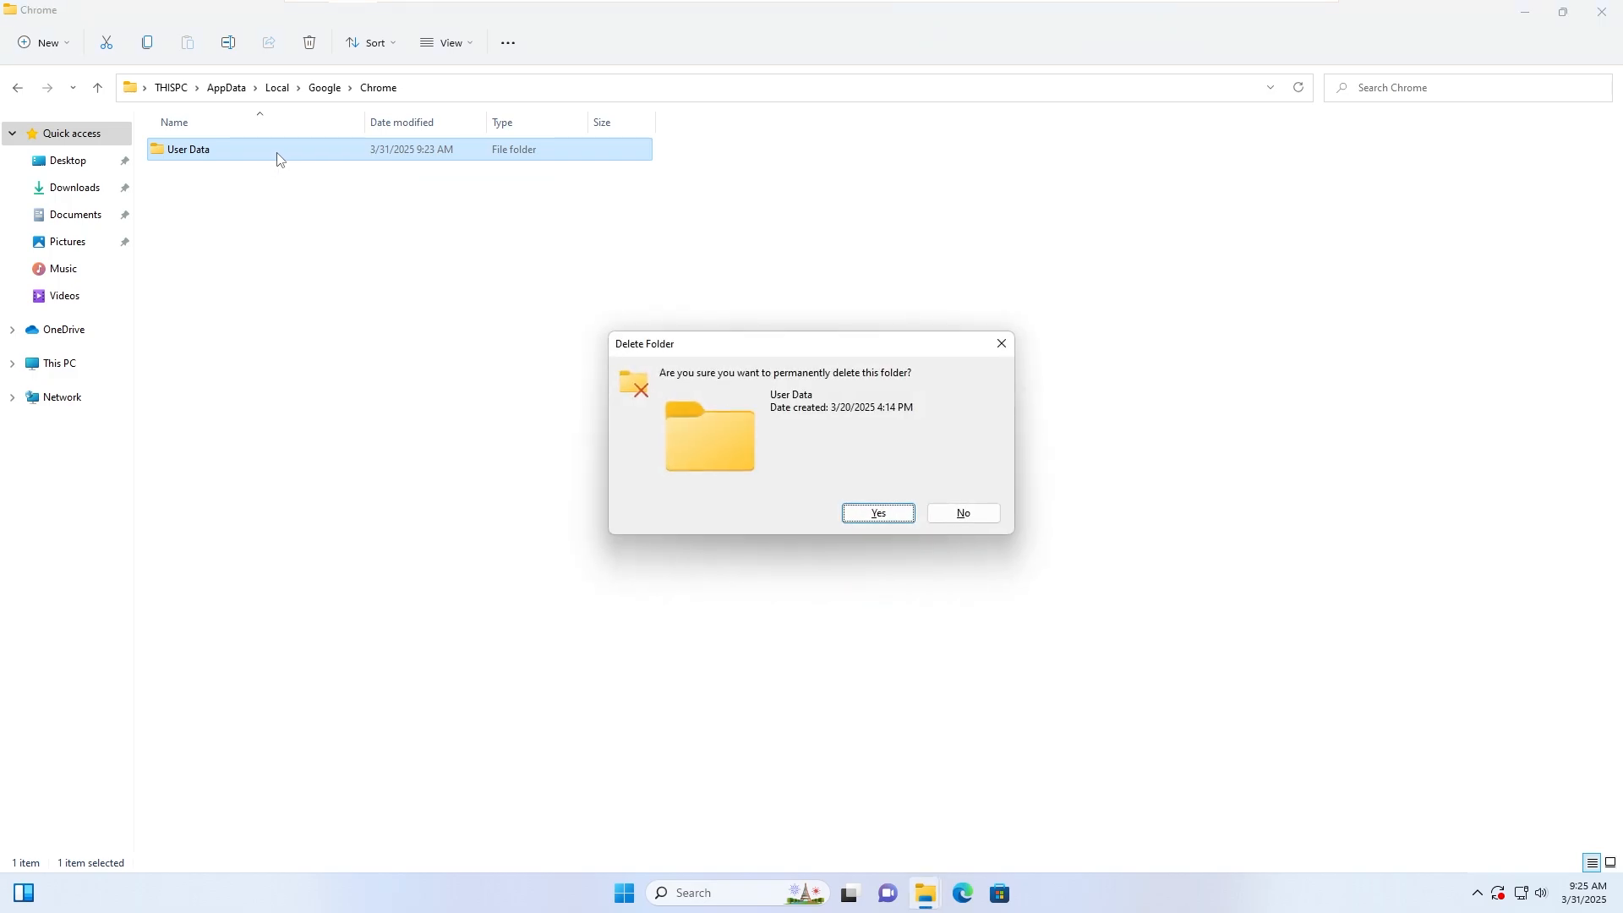
left_click(876, 513)
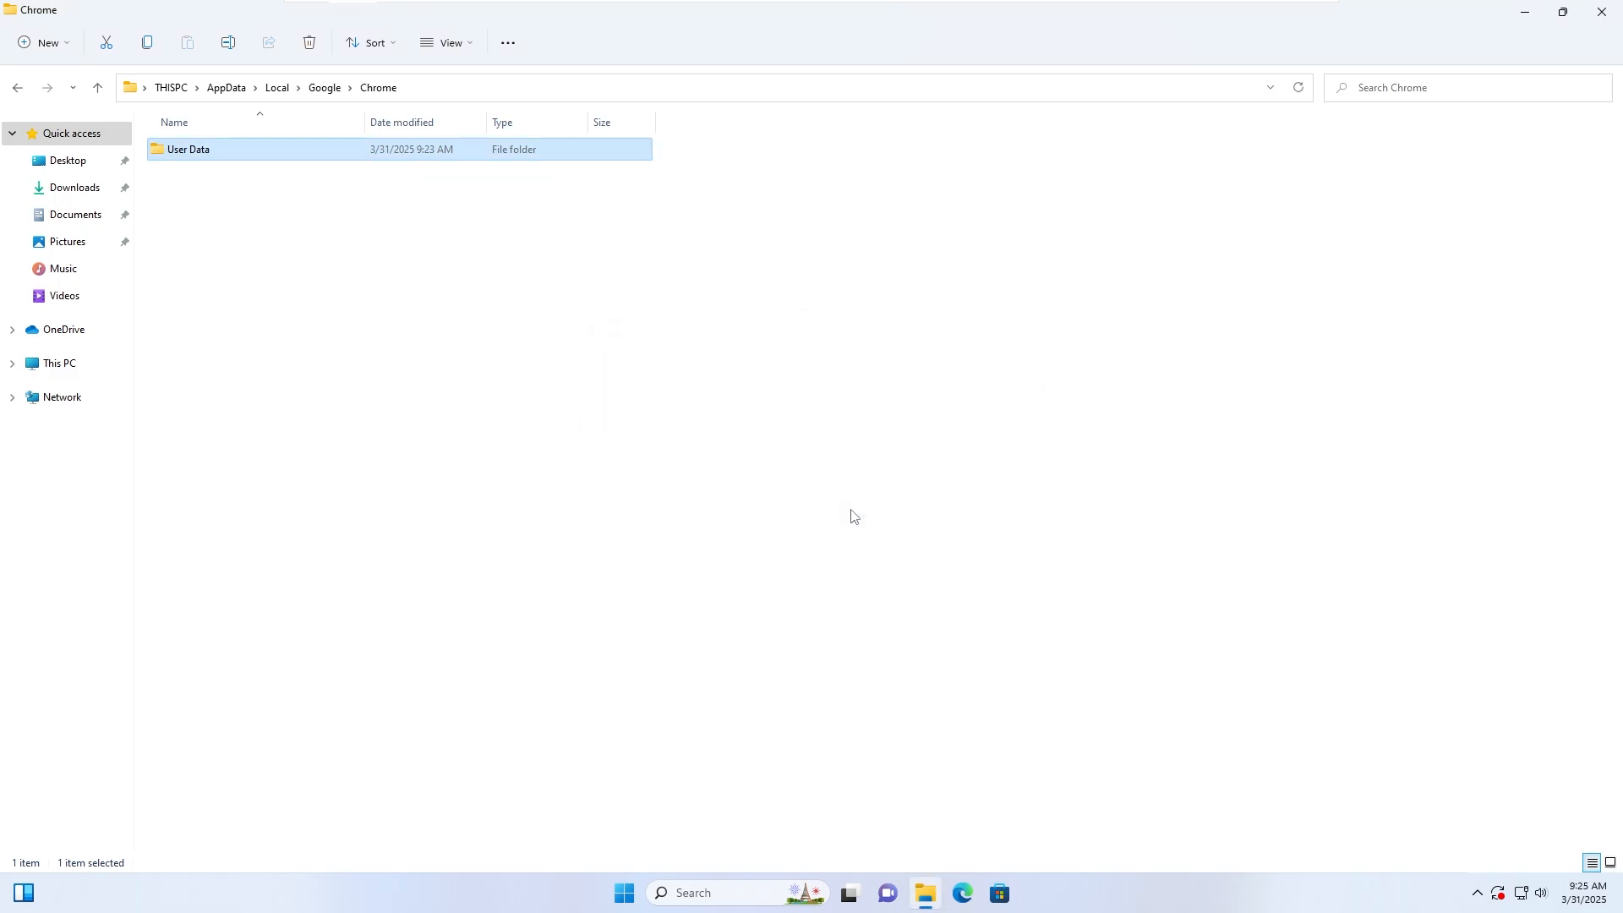
left_click(309, 42)
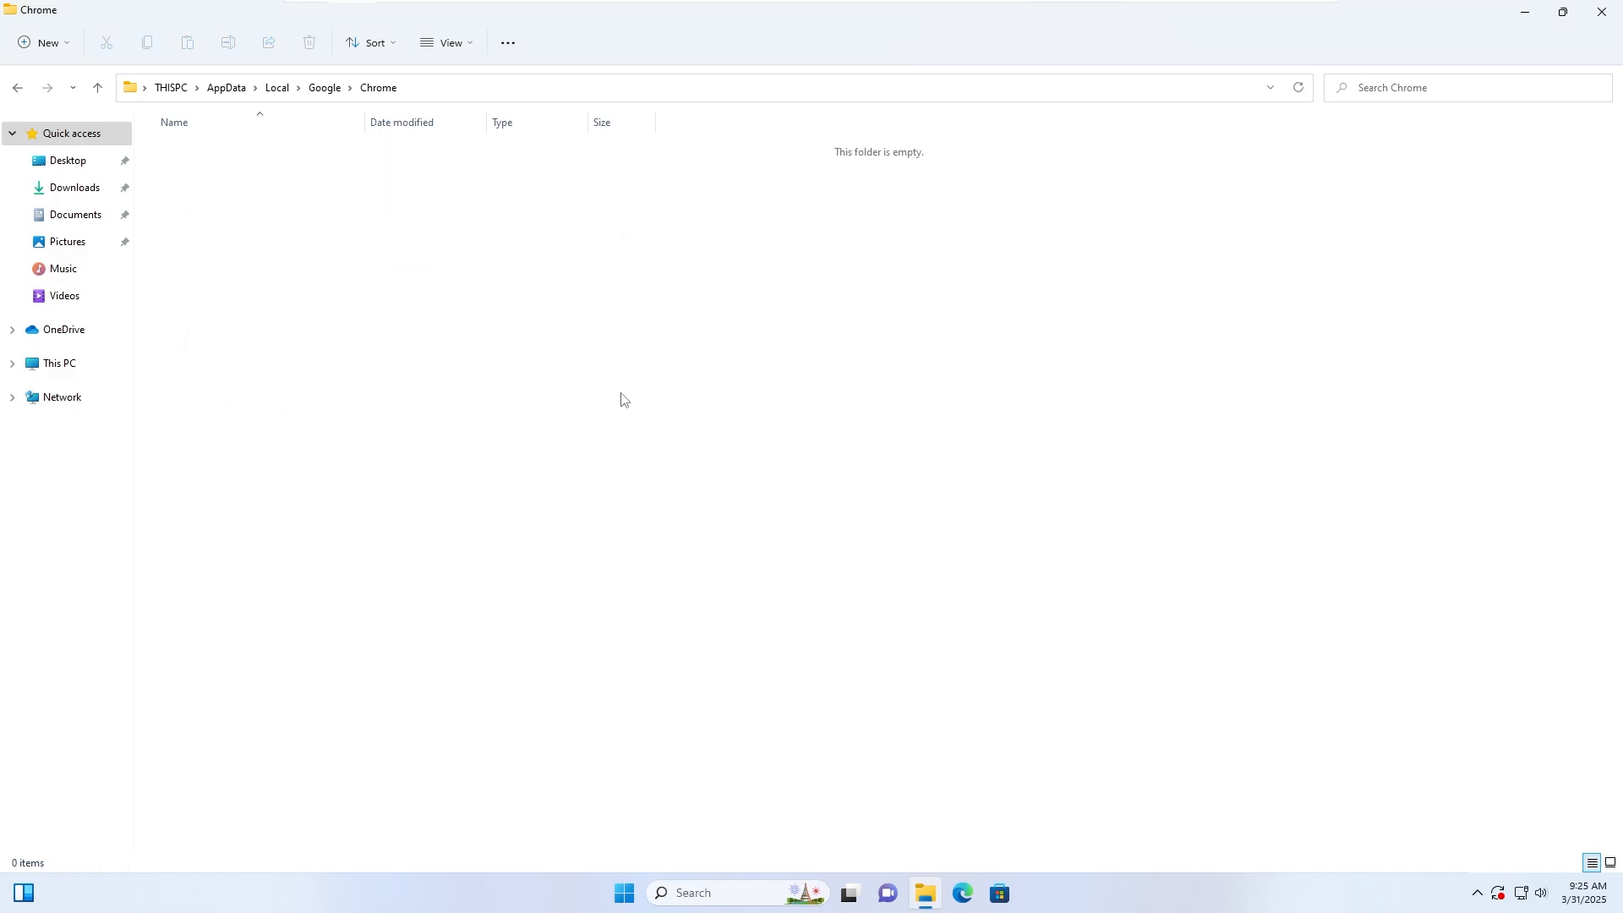
mouse_move(678, 405)
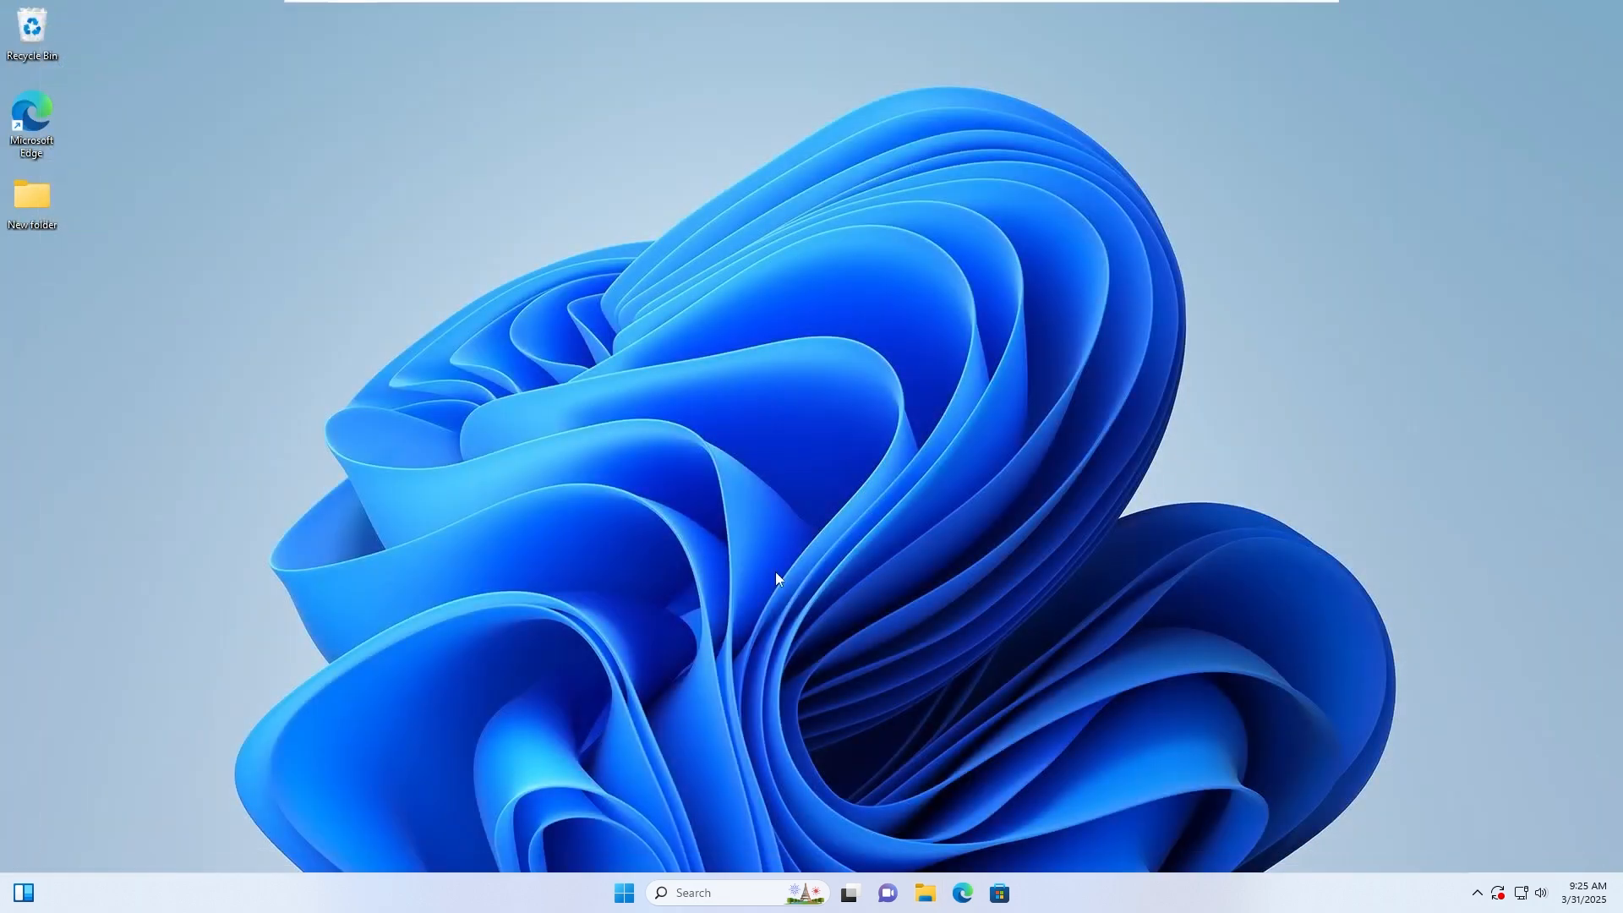
Relaunch Chrome, skip sign-in, default browser and ad privacy prompts, and maximize the window
left_click(622, 893)
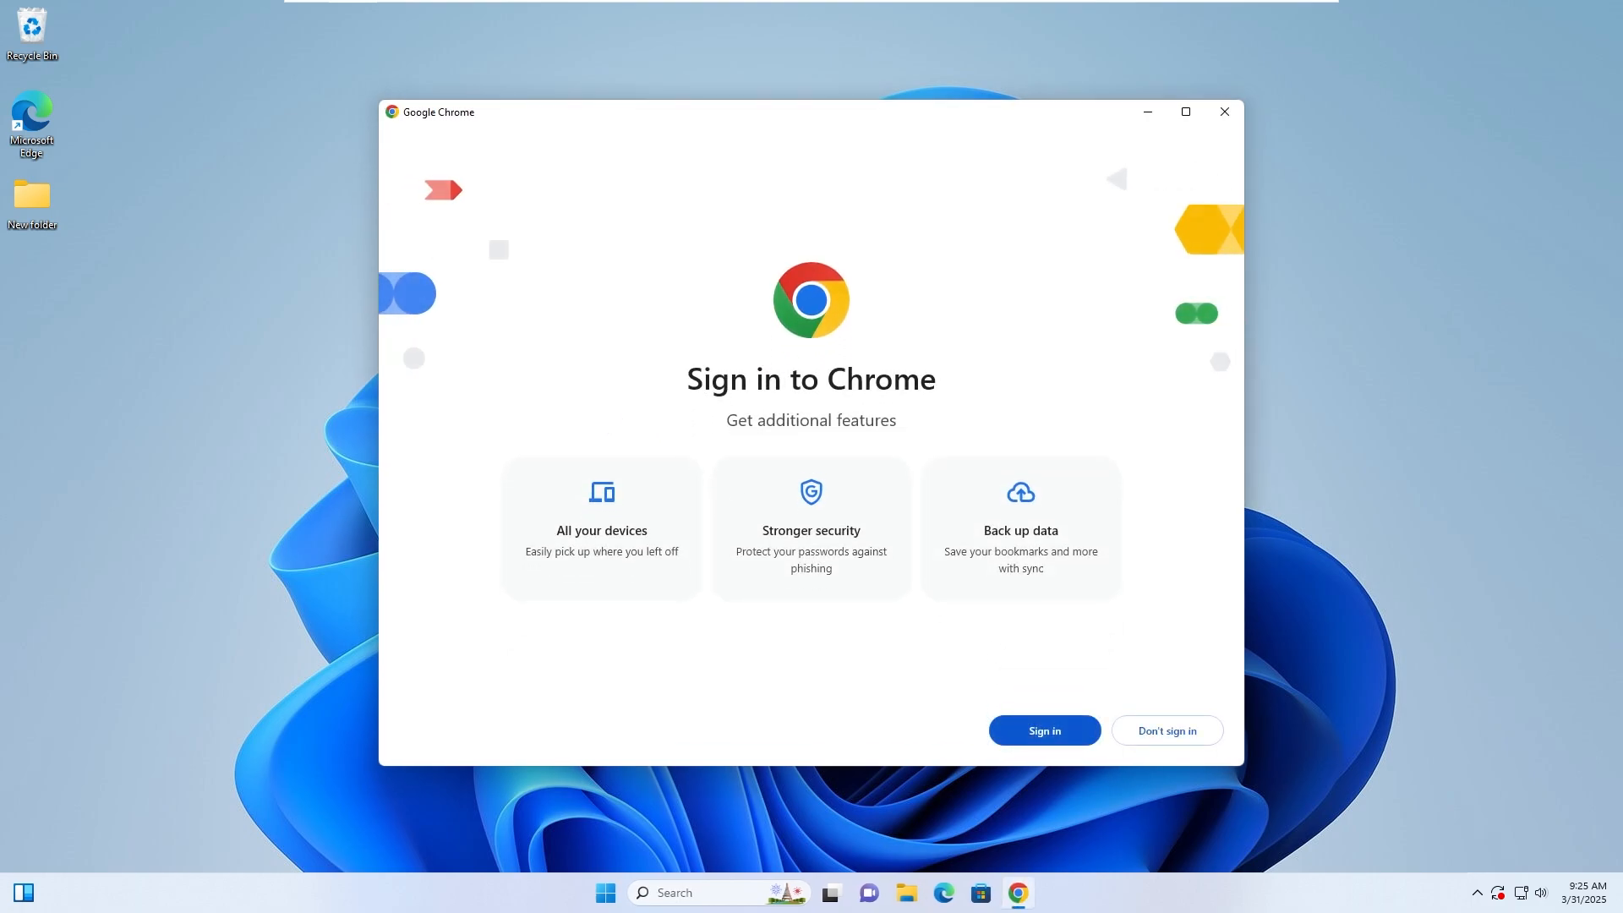
left_click(1165, 729)
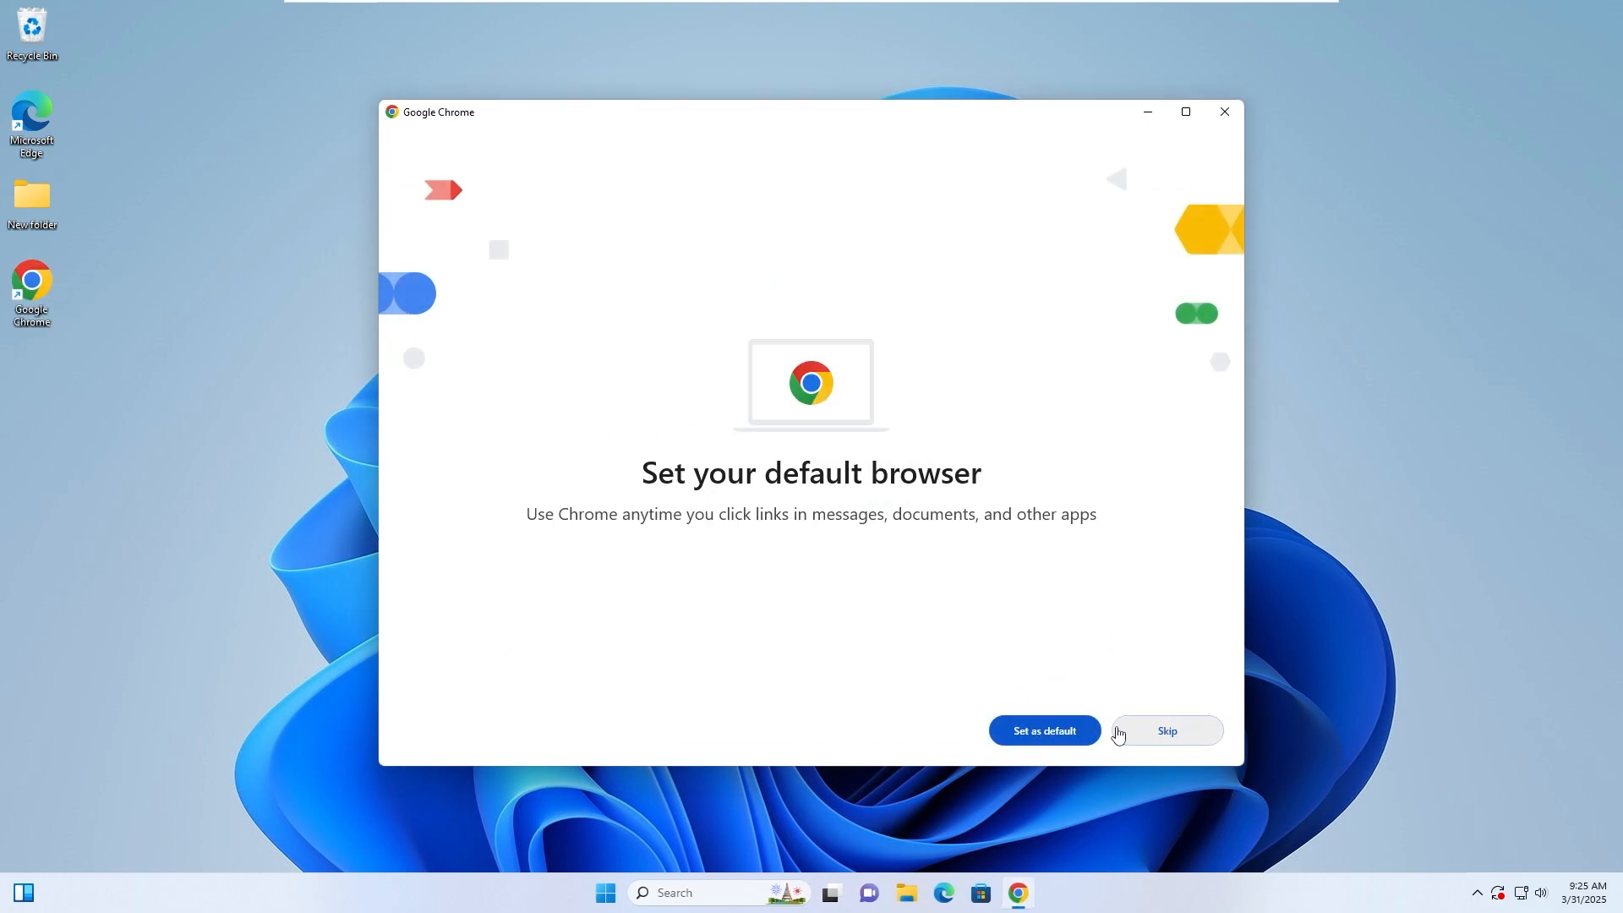
left_click(1166, 730)
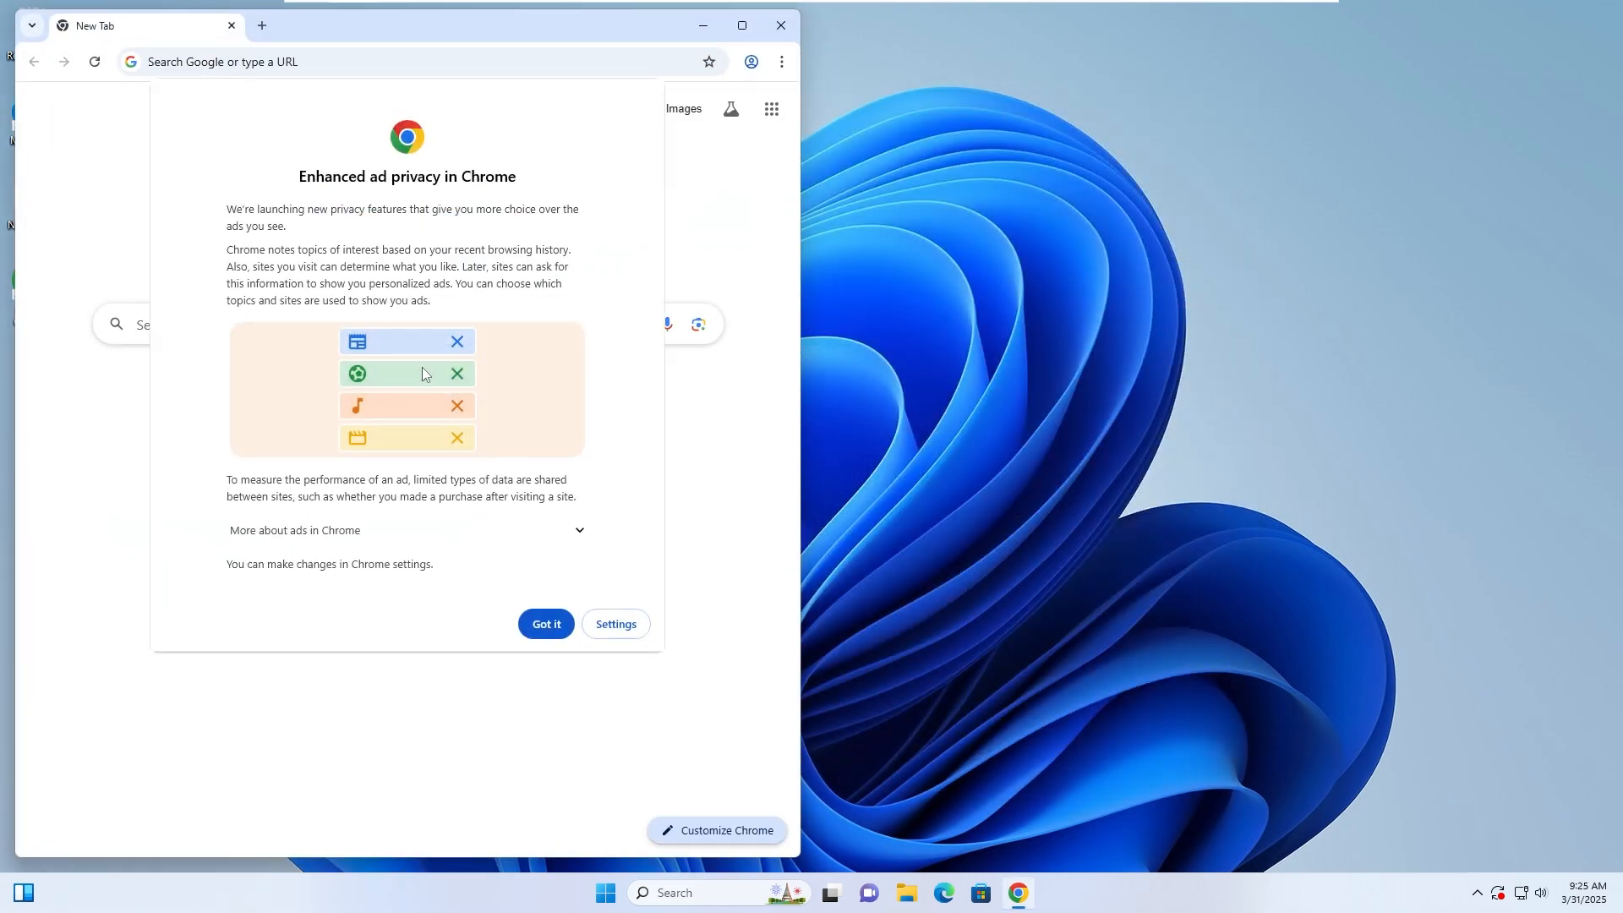
left_click(546, 623)
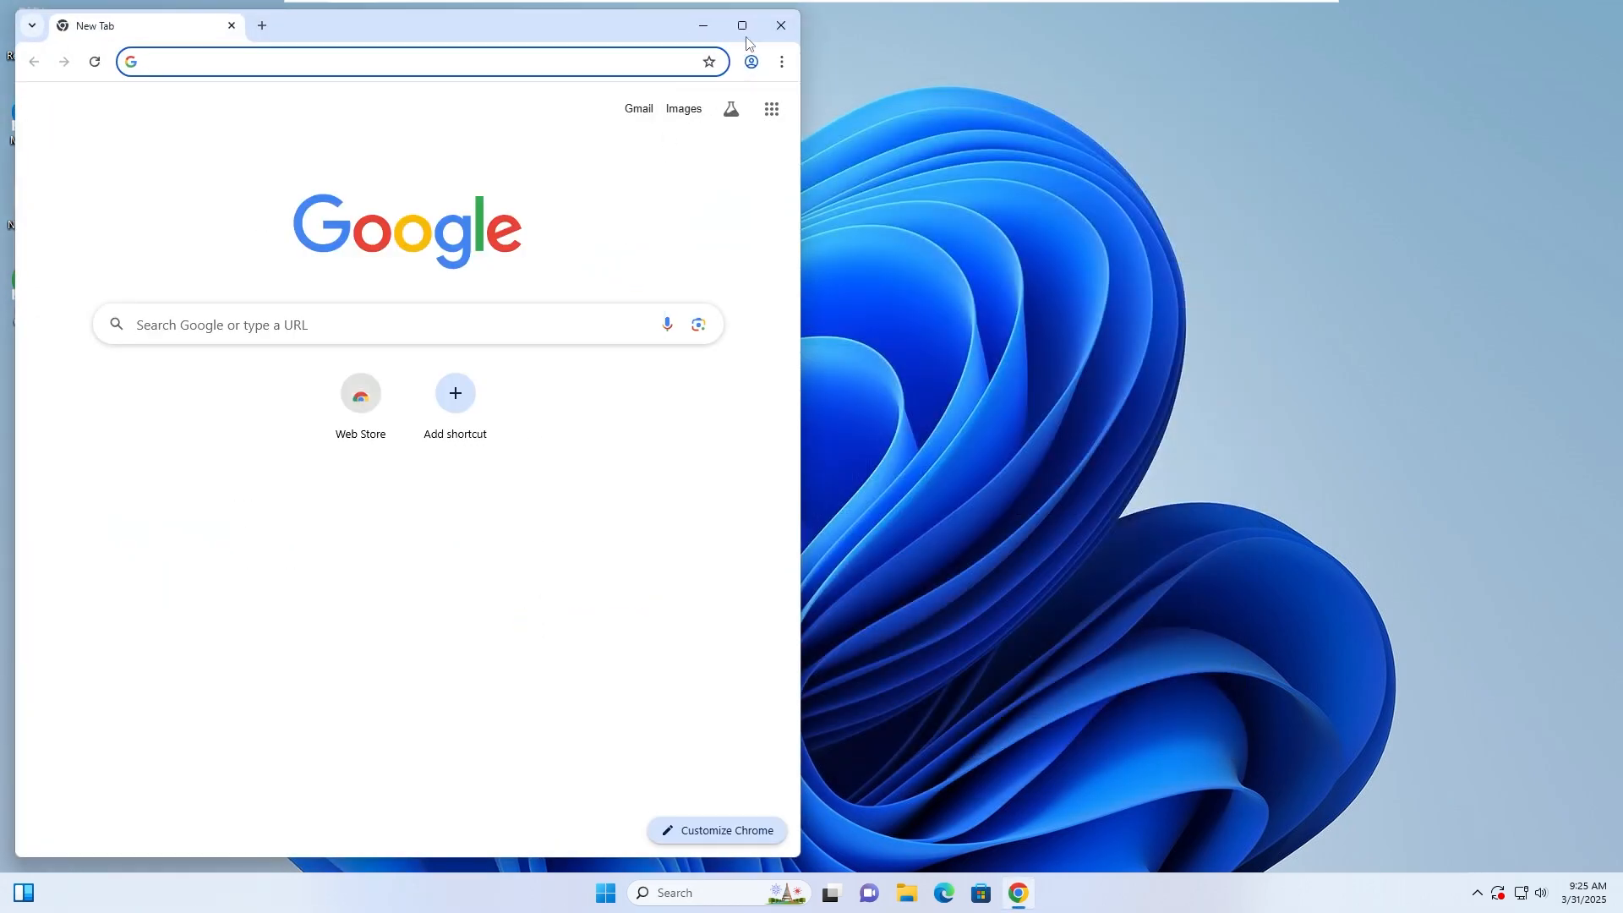
left_click(741, 24)
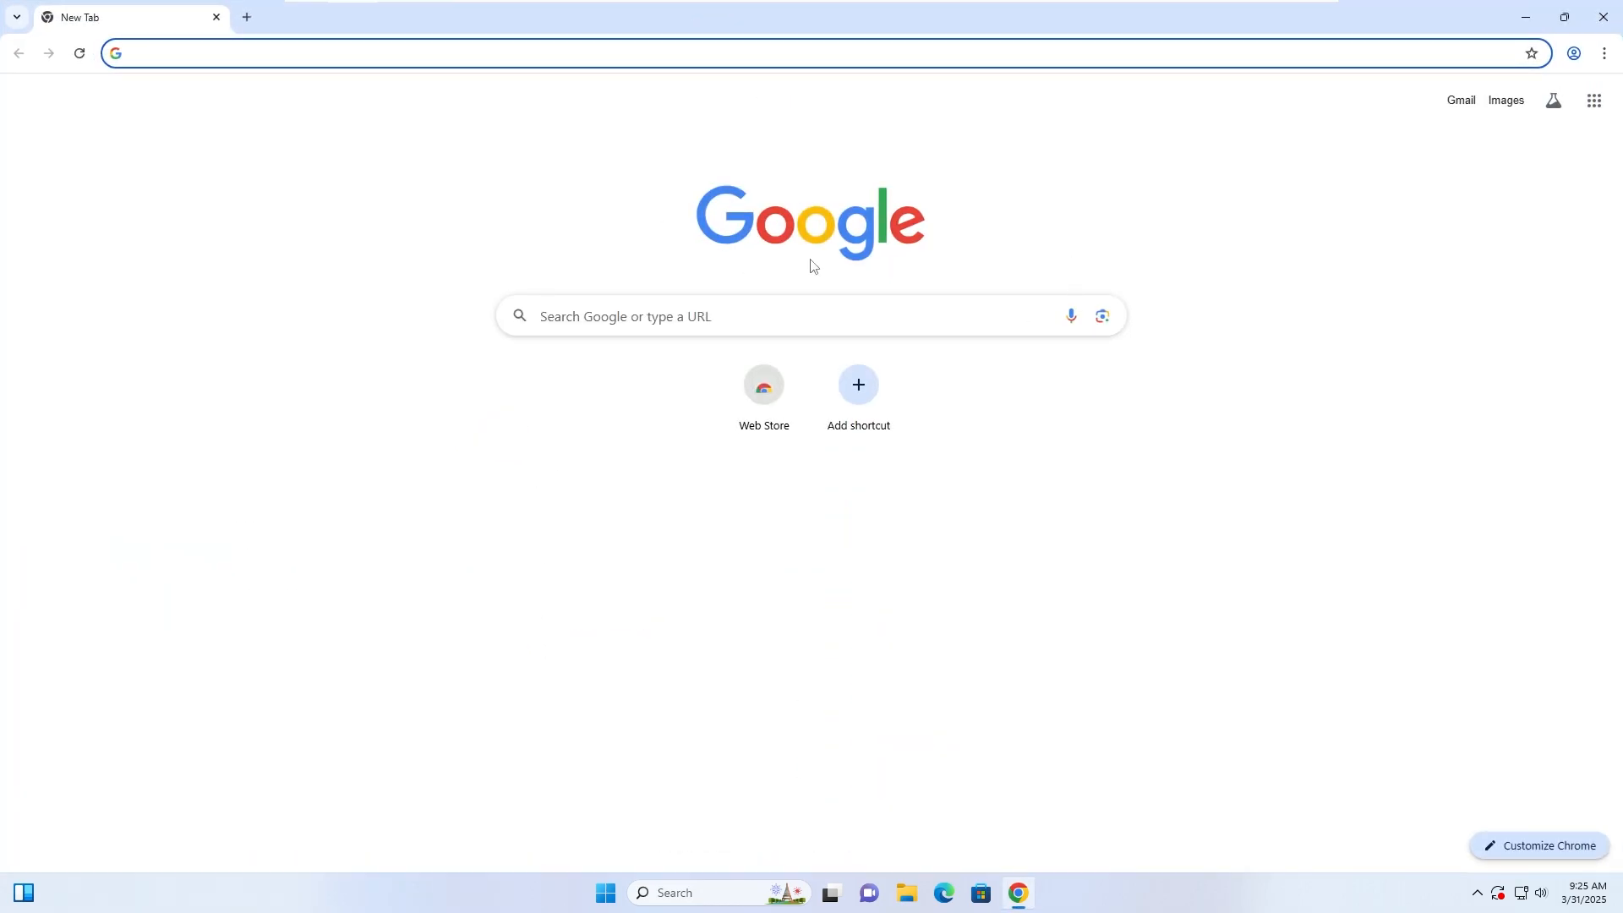